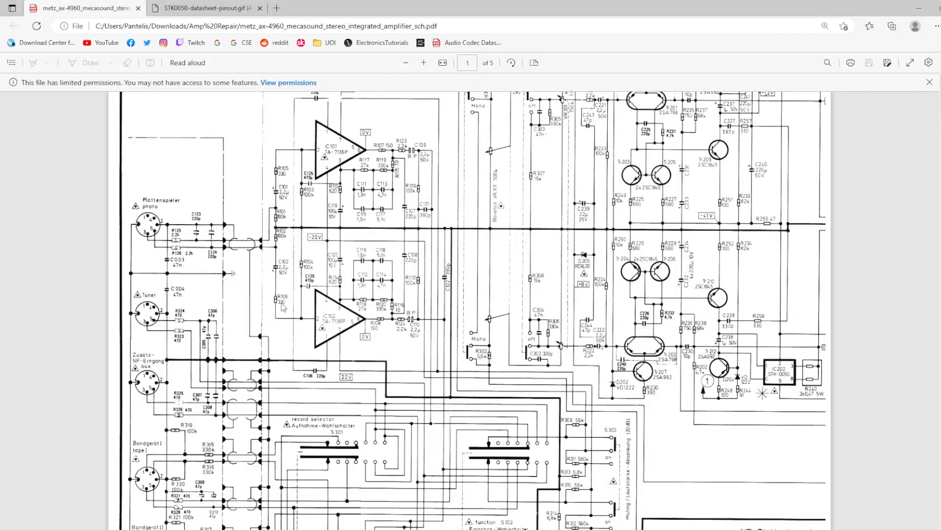
{"action": "mouse_move", "coordinate": [425, 254]}
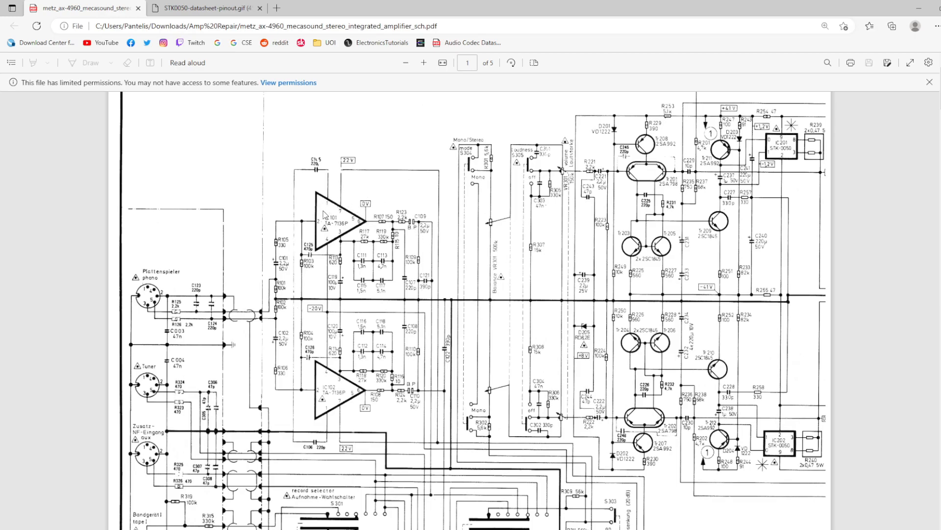
{"action": "mouse_move", "coordinate": [320, 230]}
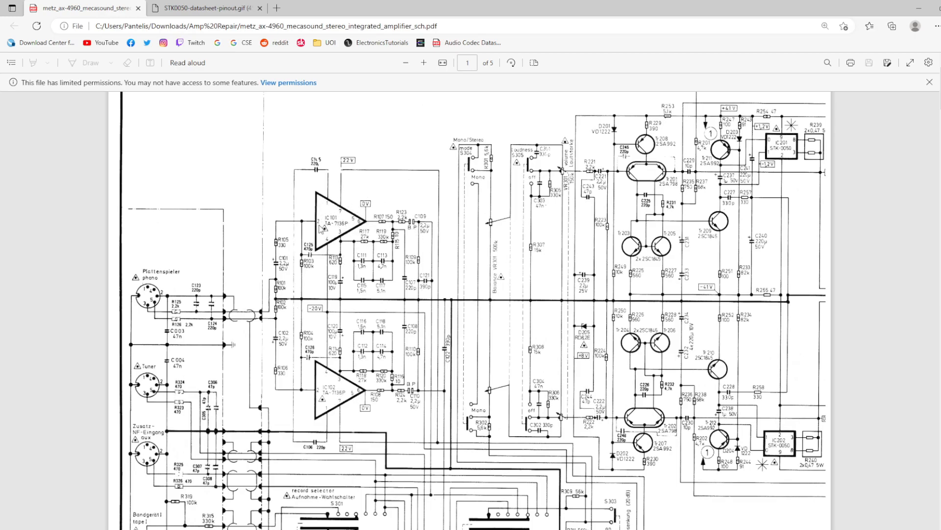
{"action": "mouse_move", "coordinate": [334, 271]}
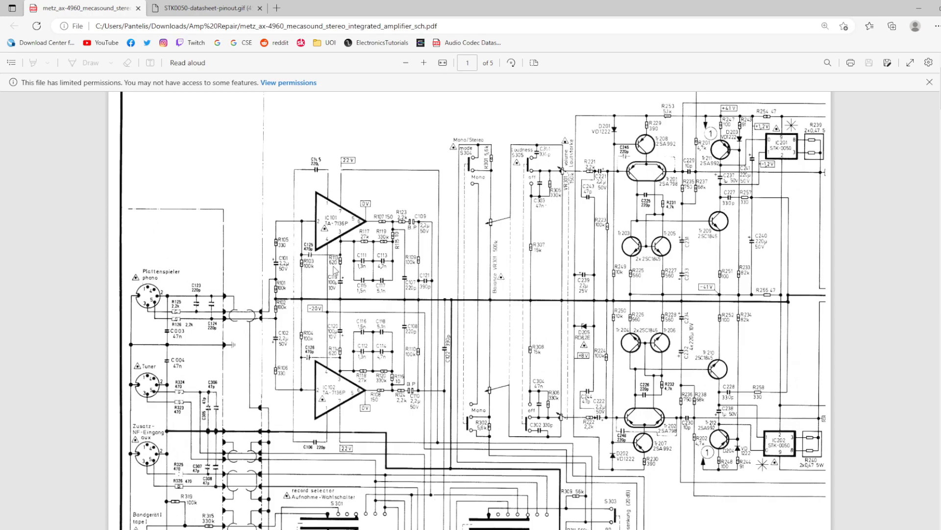
{"action": "mouse_move", "coordinate": [170, 316]}
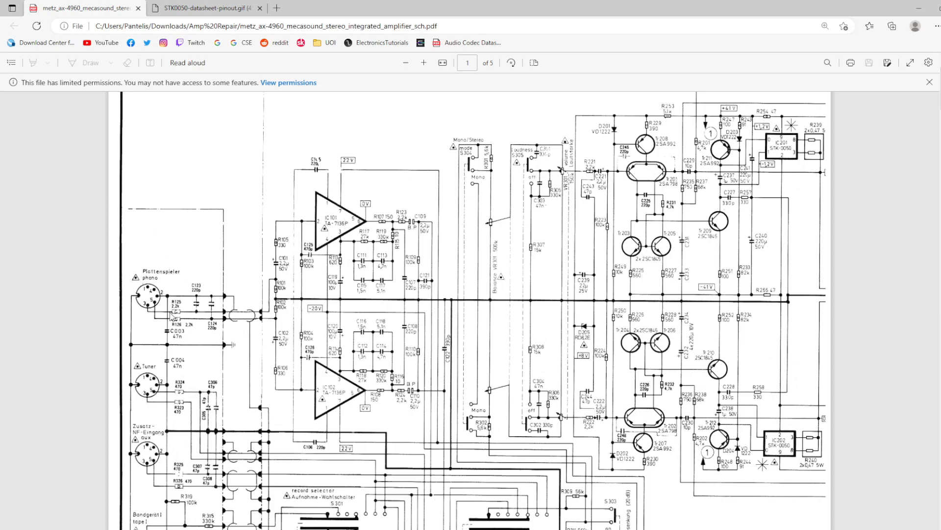
Step: Scroll through the schematic, then show the STK0050 pinout image with its pin function table
{"action": "scroll", "scroll_direction": "down", "scroll_amount": 3}
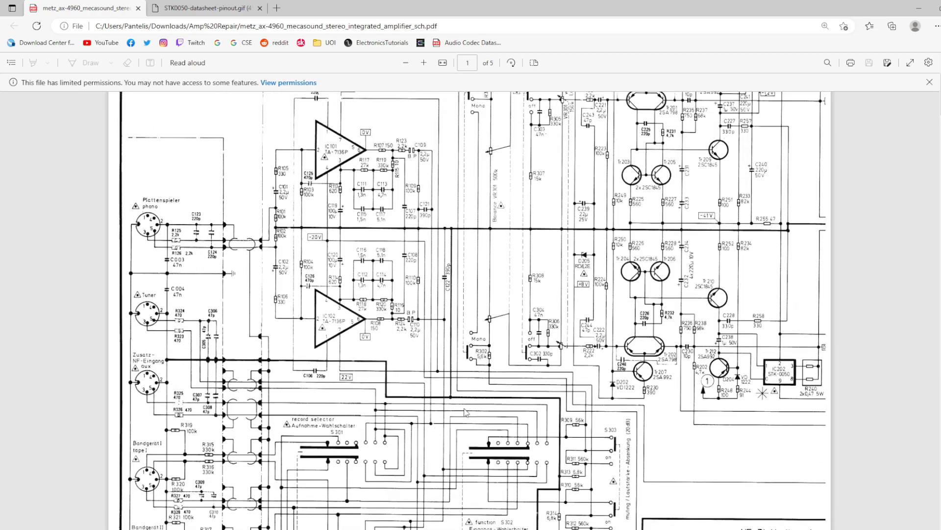
{"action": "scroll", "scroll_direction": "down", "scroll_amount": 3}
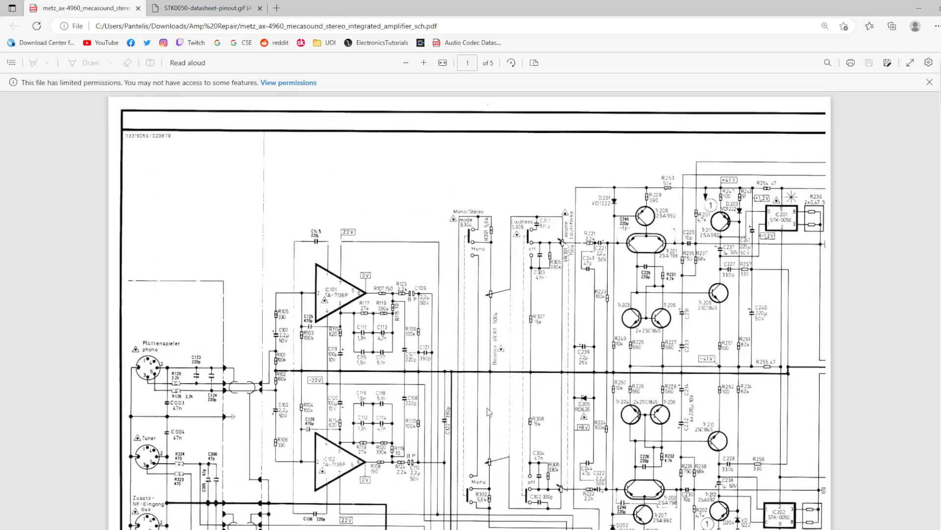
{"action": "scroll", "scroll_direction": "down", "scroll_amount": 3}
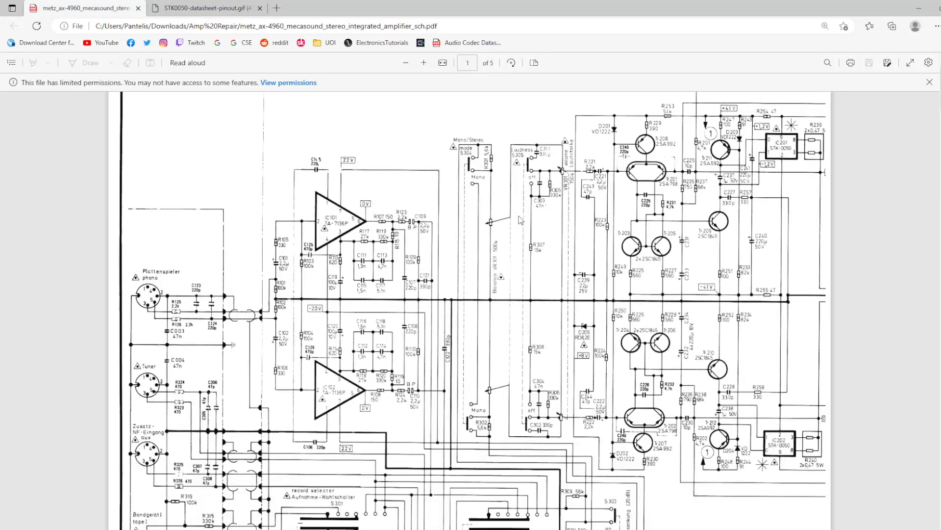
{"action": "mouse_move", "coordinate": [570, 176]}
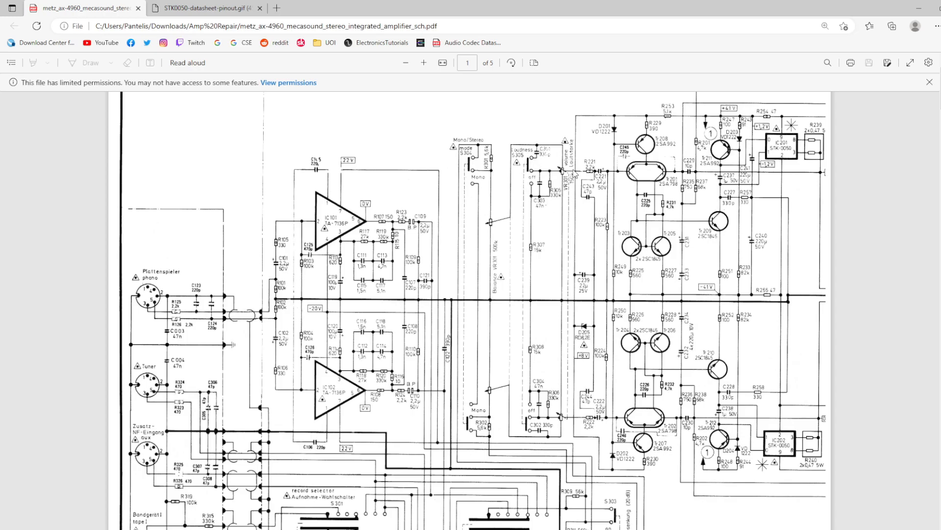
{"action": "mouse_move", "coordinate": [594, 186]}
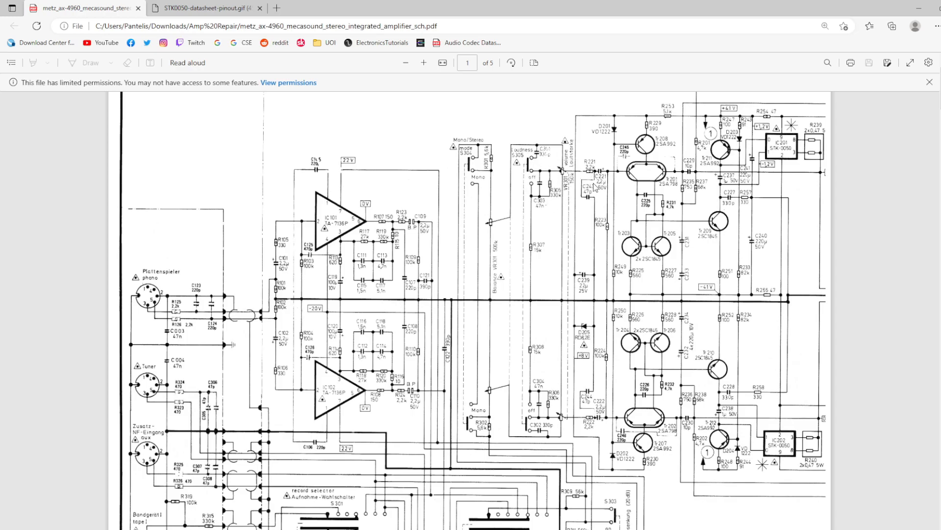
{"action": "mouse_move", "coordinate": [653, 179]}
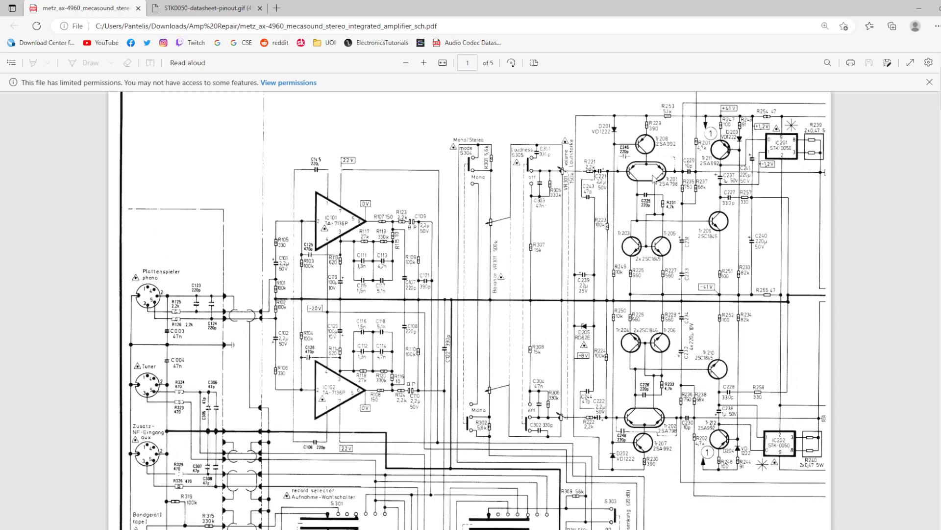
{"action": "mouse_move", "coordinate": [711, 272]}
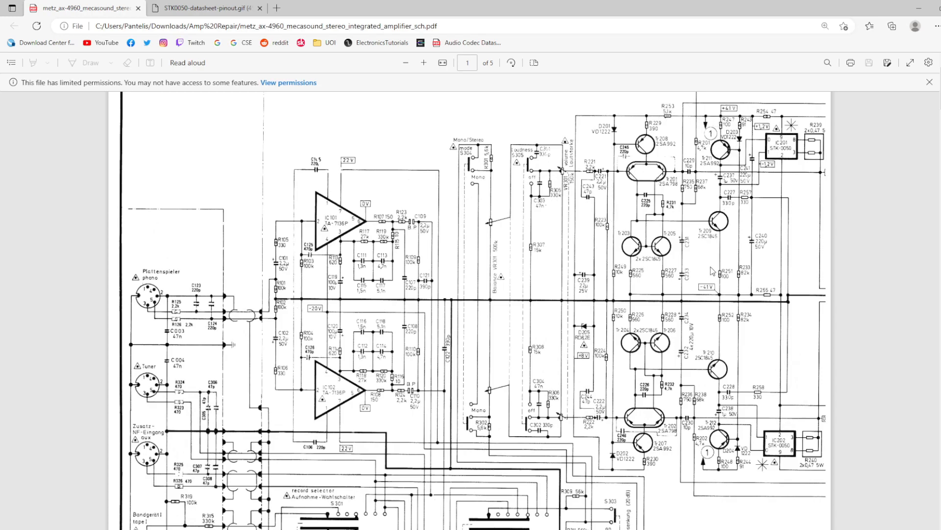
{"action": "mouse_move", "coordinate": [583, 169]}
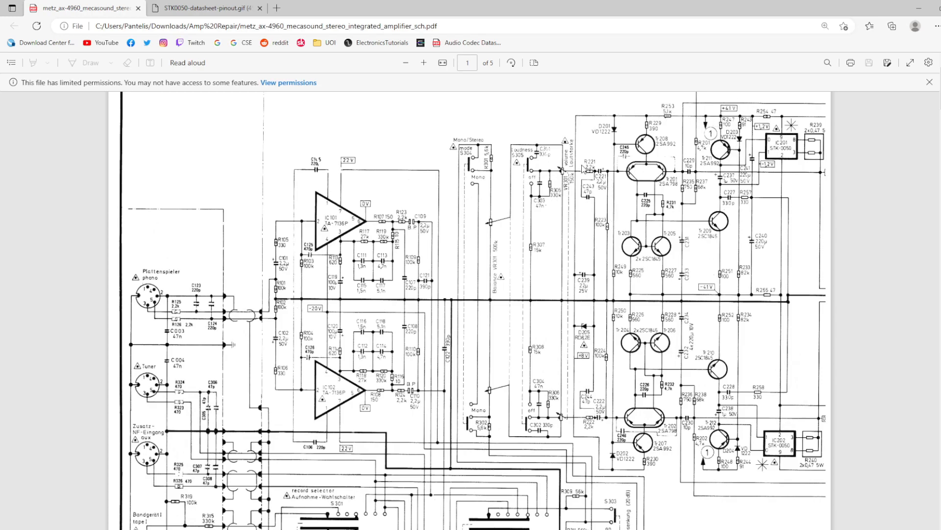
{"action": "mouse_move", "coordinate": [794, 125]}
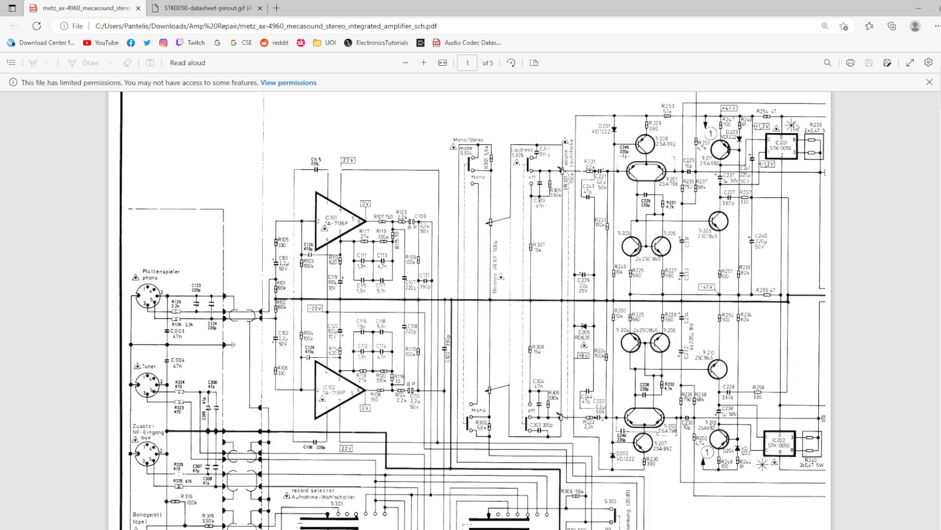
{"action": "mouse_move", "coordinate": [738, 437]}
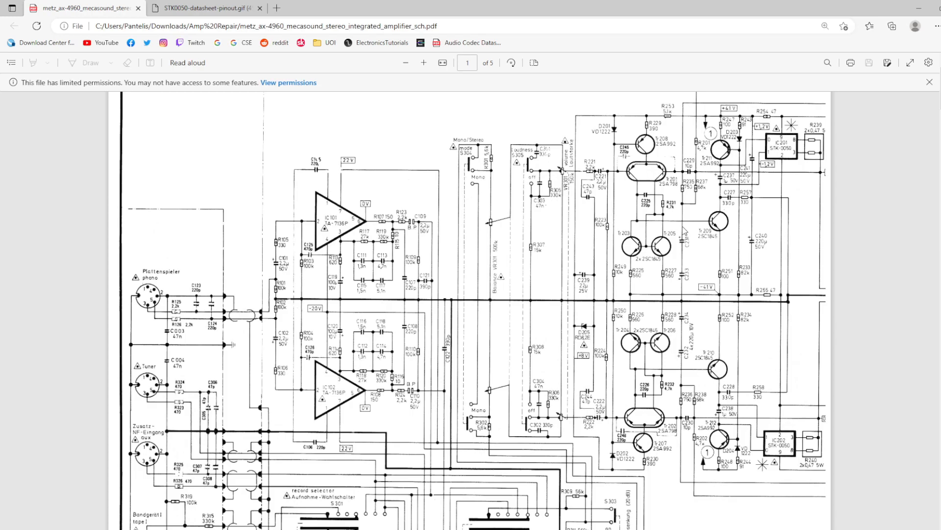
{"action": "mouse_move", "coordinate": [653, 175]}
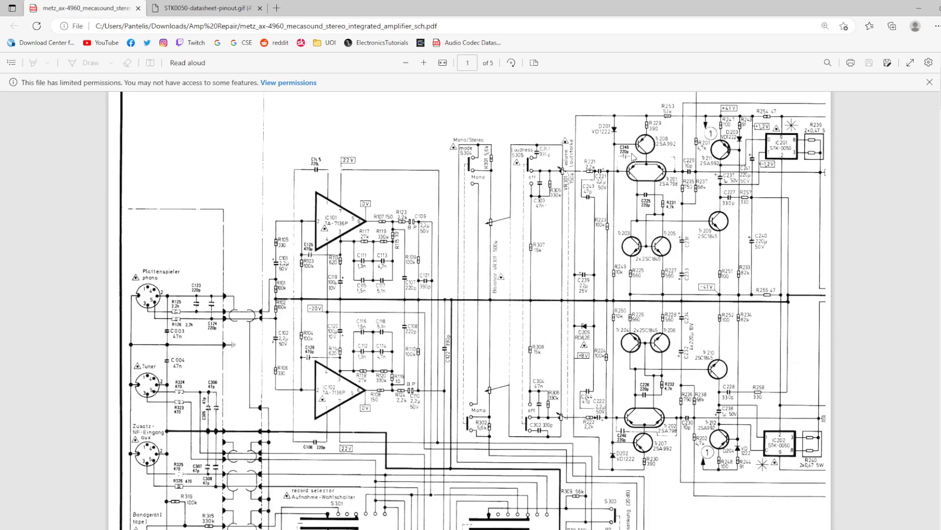
{"action": "mouse_move", "coordinate": [663, 246]}
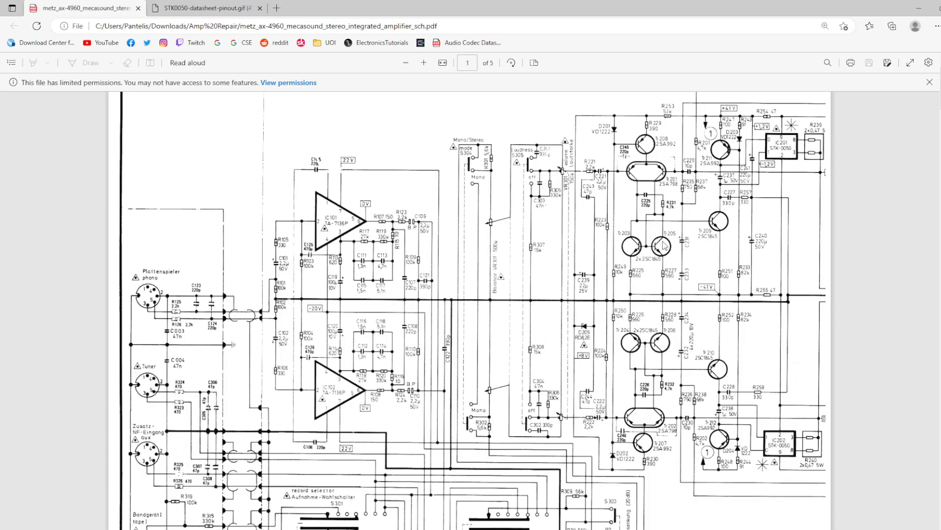
{"action": "mouse_move", "coordinate": [668, 283]}
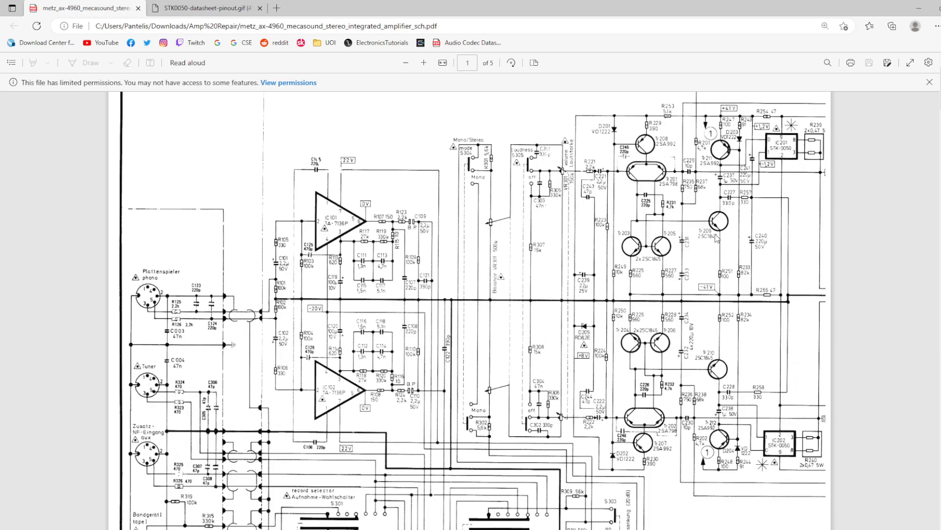
{"action": "mouse_move", "coordinate": [696, 241]}
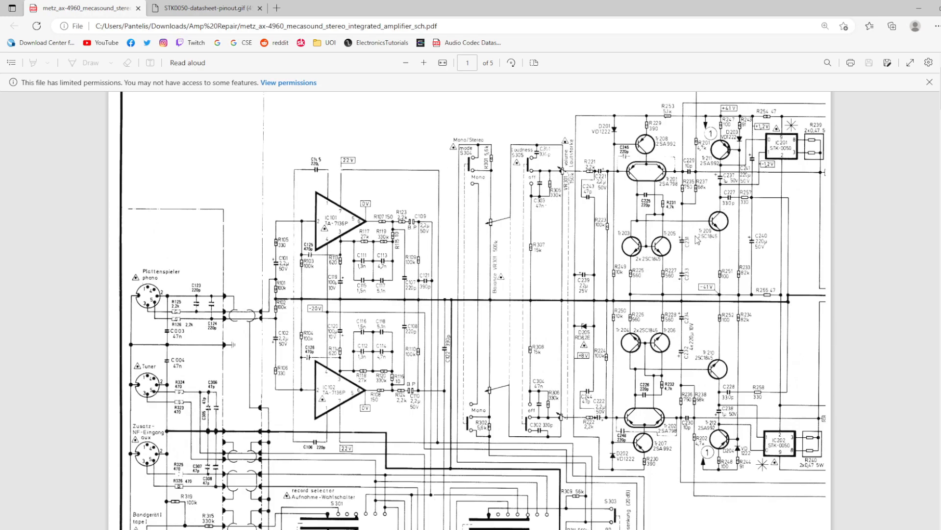
{"action": "mouse_move", "coordinate": [650, 233]}
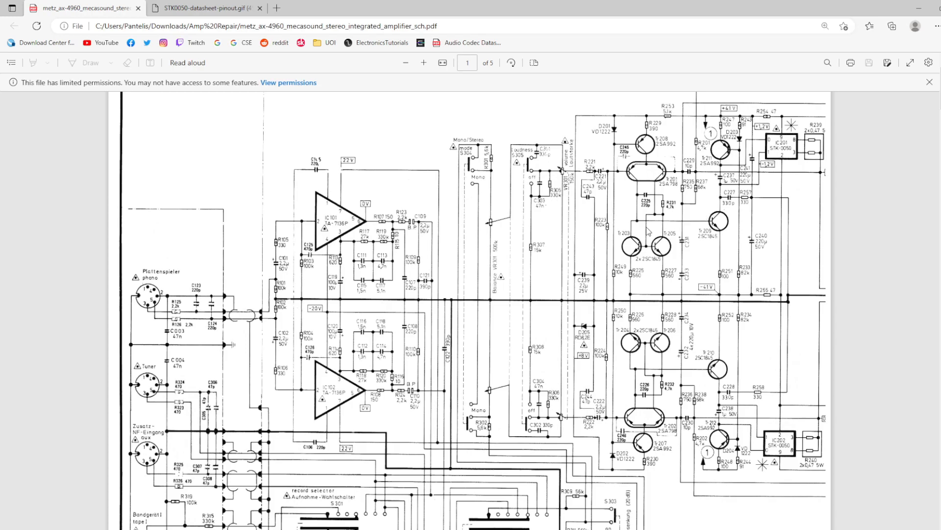
{"action": "mouse_move", "coordinate": [647, 231]}
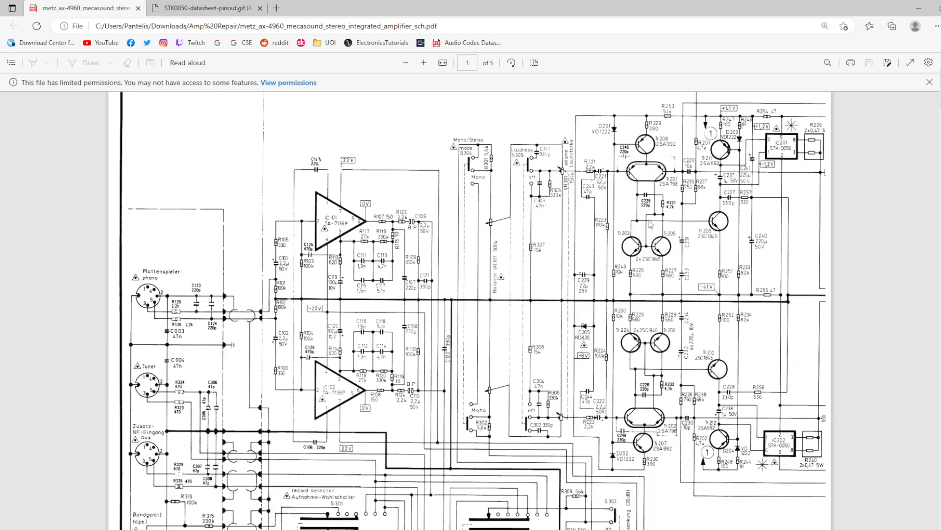
{"action": "mouse_move", "coordinate": [719, 228]}
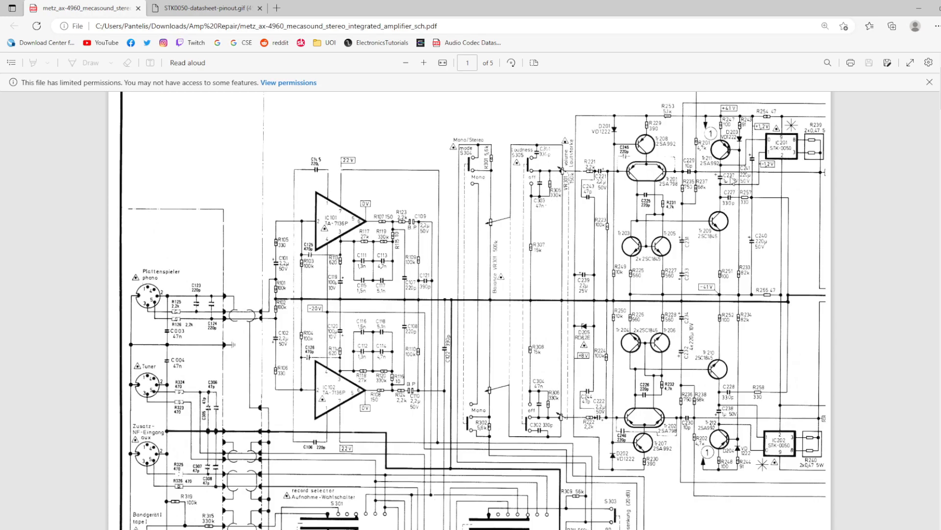
{"action": "mouse_move", "coordinate": [729, 178]}
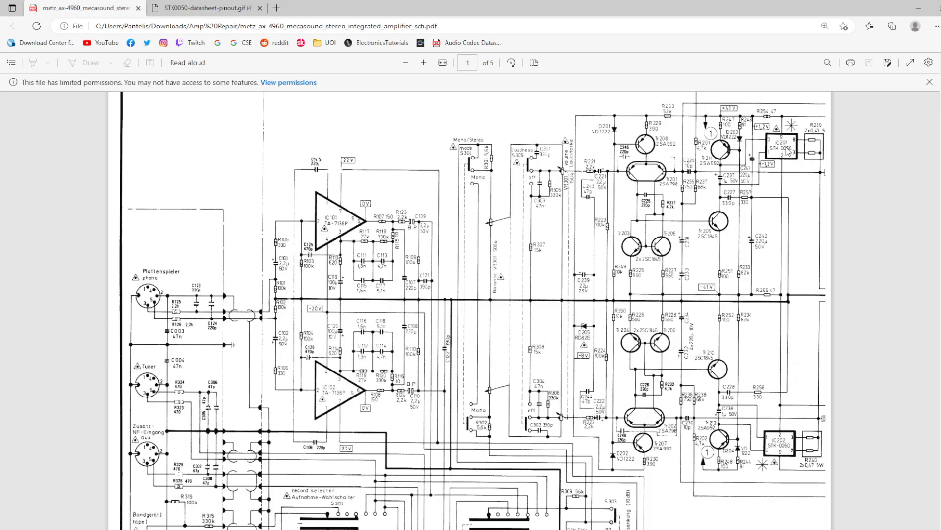
{"action": "mouse_move", "coordinate": [787, 152]}
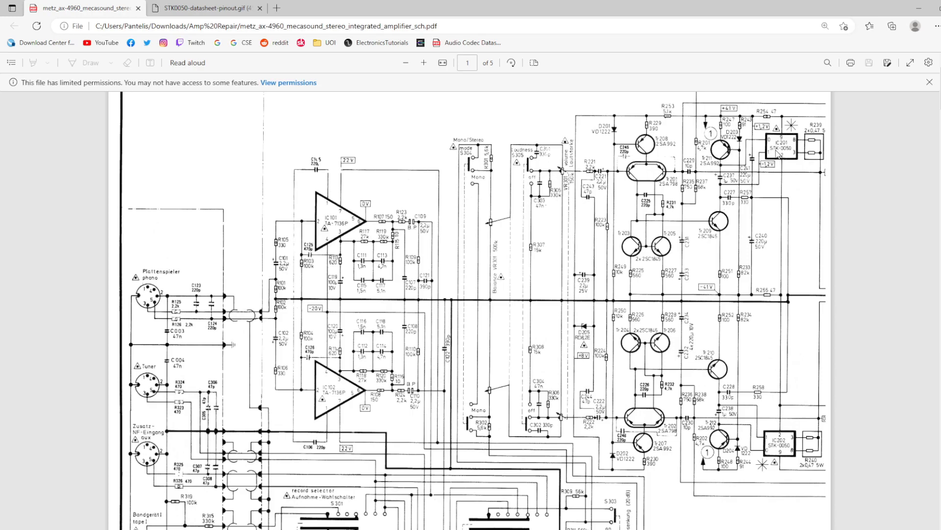
{"action": "mouse_move", "coordinate": [793, 156]}
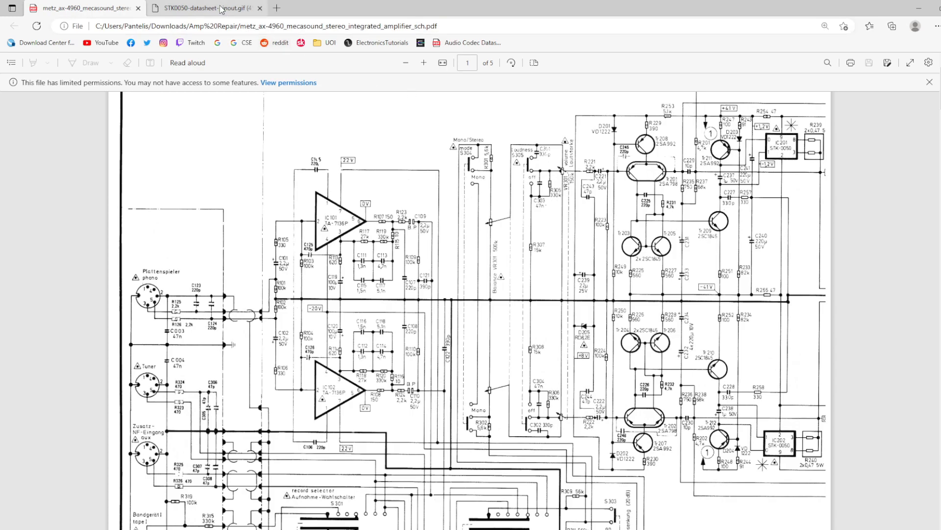
{"action": "left_click", "coordinate": [204, 8]}
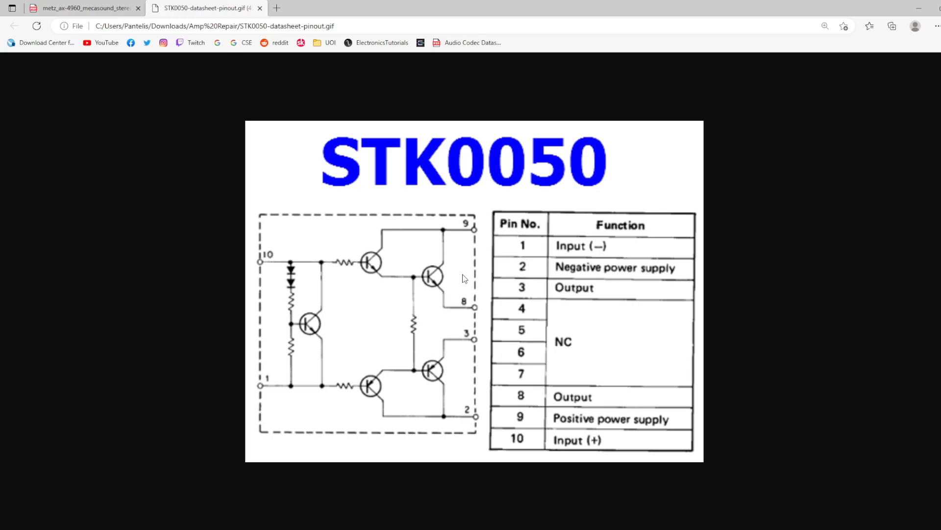
{"action": "mouse_move", "coordinate": [389, 226]}
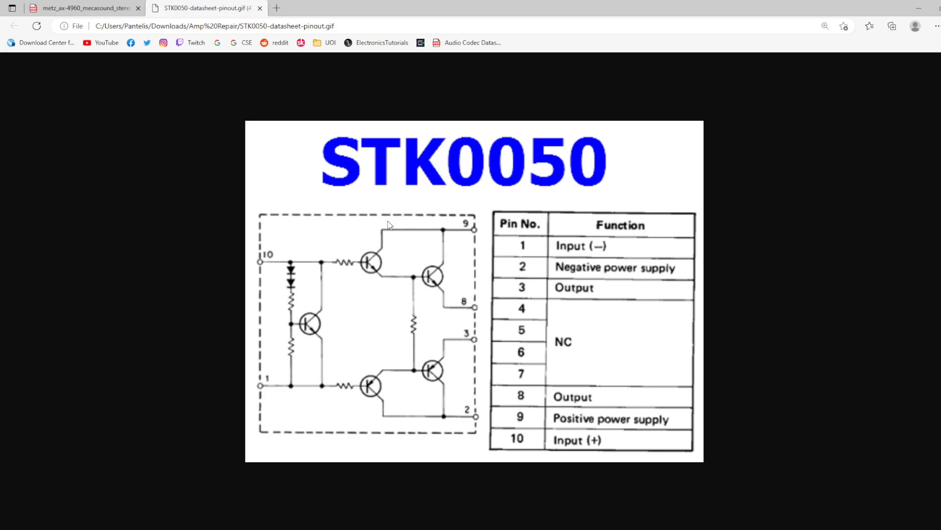
{"action": "mouse_move", "coordinate": [379, 308]}
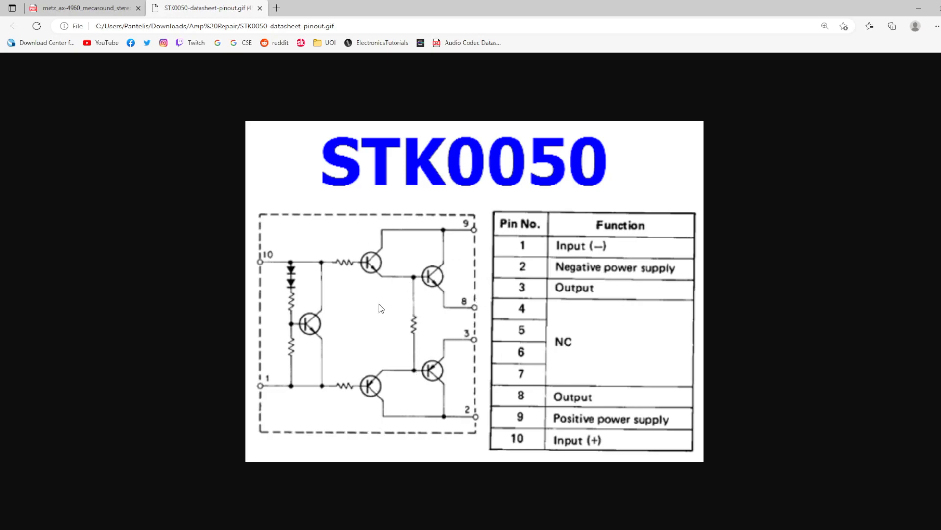
{"action": "mouse_move", "coordinate": [459, 282]}
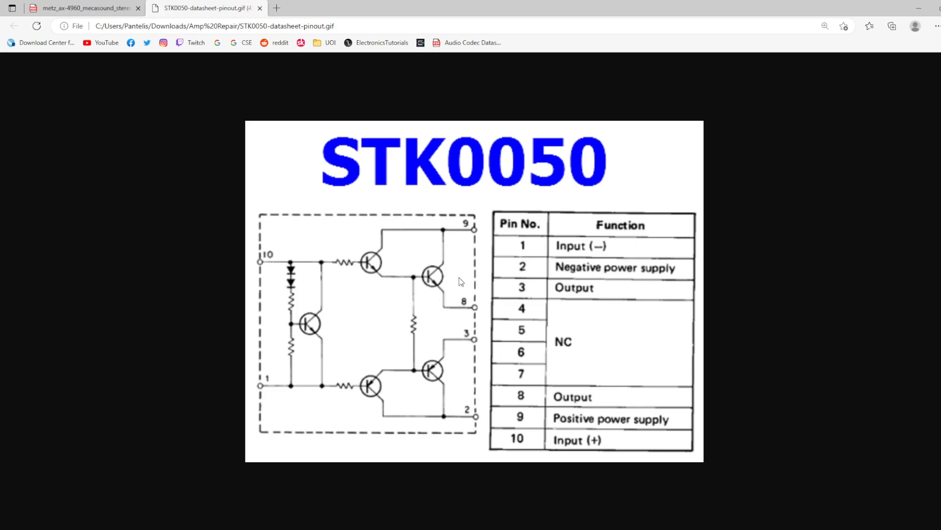
{"action": "mouse_move", "coordinate": [328, 270]}
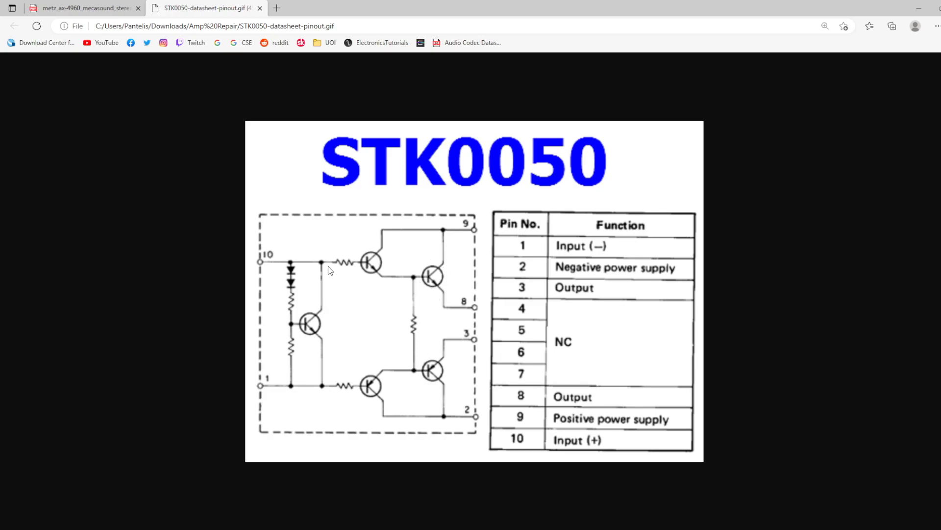
{"action": "mouse_move", "coordinate": [262, 288]}
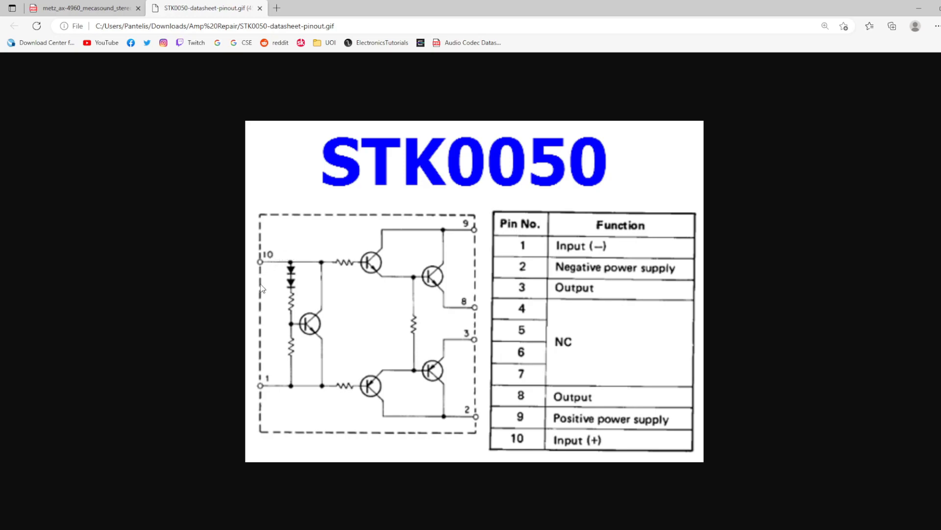
{"action": "mouse_move", "coordinate": [317, 331]}
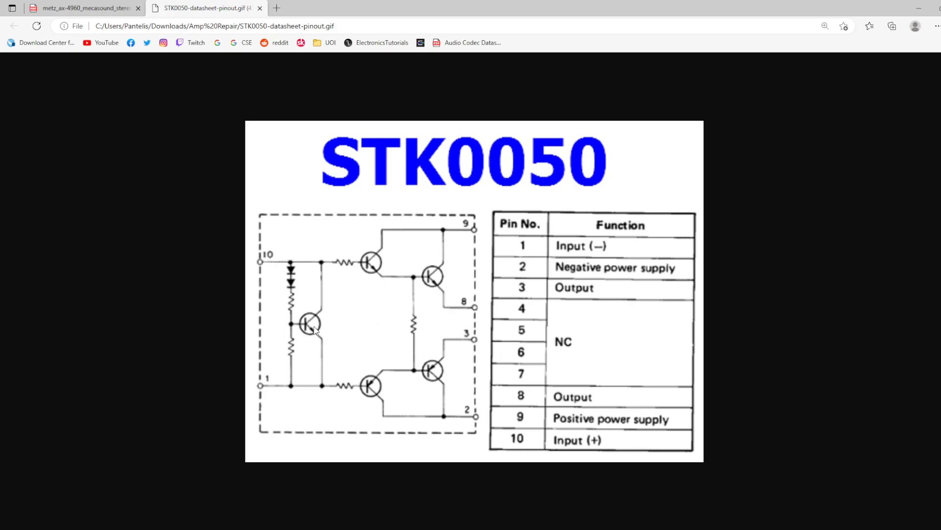
{"action": "mouse_move", "coordinate": [294, 270]}
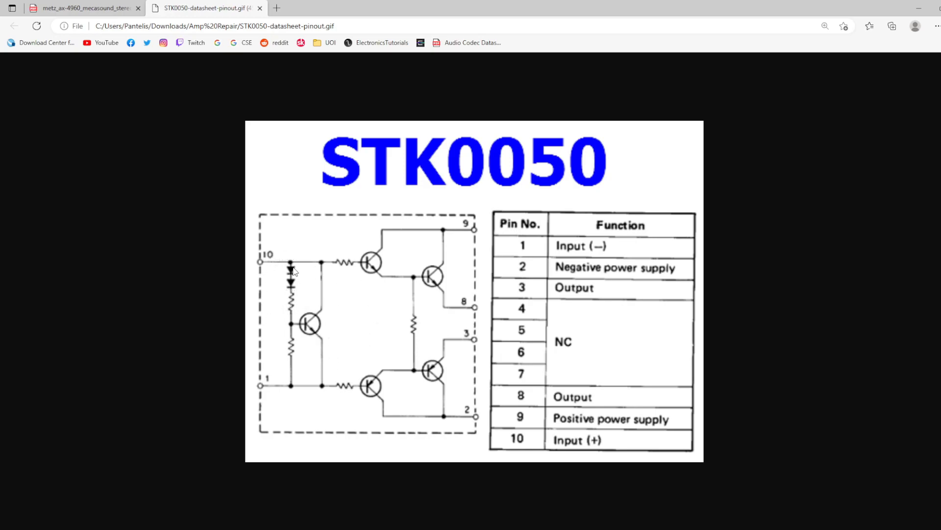
{"action": "mouse_move", "coordinate": [379, 369]}
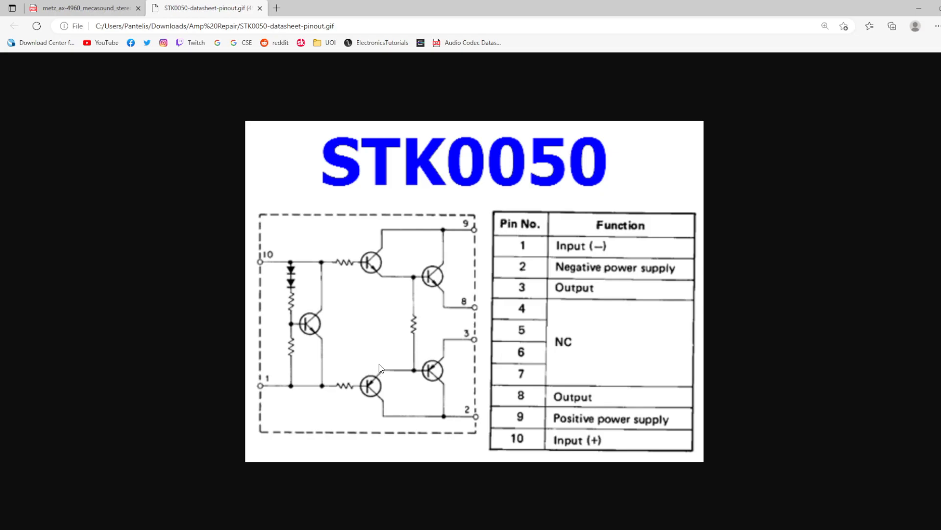
{"action": "mouse_move", "coordinate": [233, 173]}
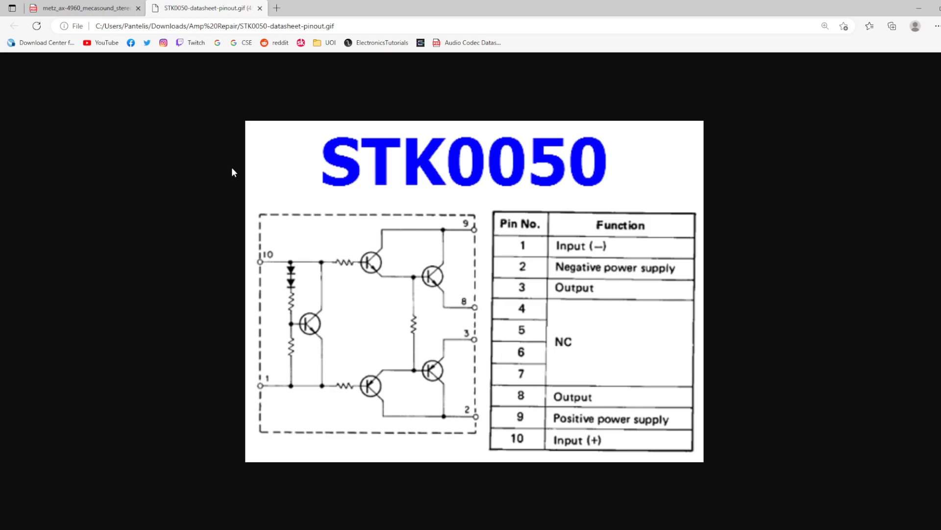
Step: Return to the Metz AX-4960 schematic, with one quick recheck of the STK0050 pinout
{"action": "left_click", "coordinate": [84, 8]}
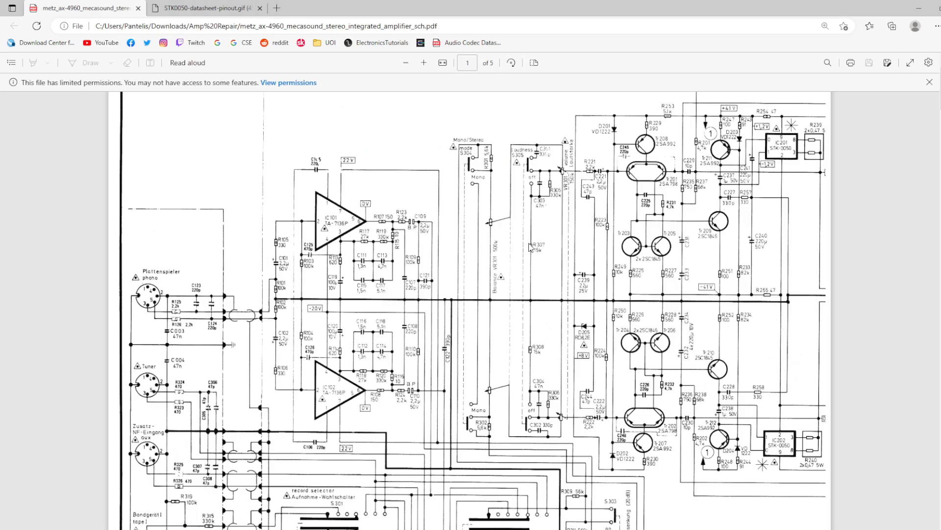
{"action": "mouse_move", "coordinate": [731, 287]}
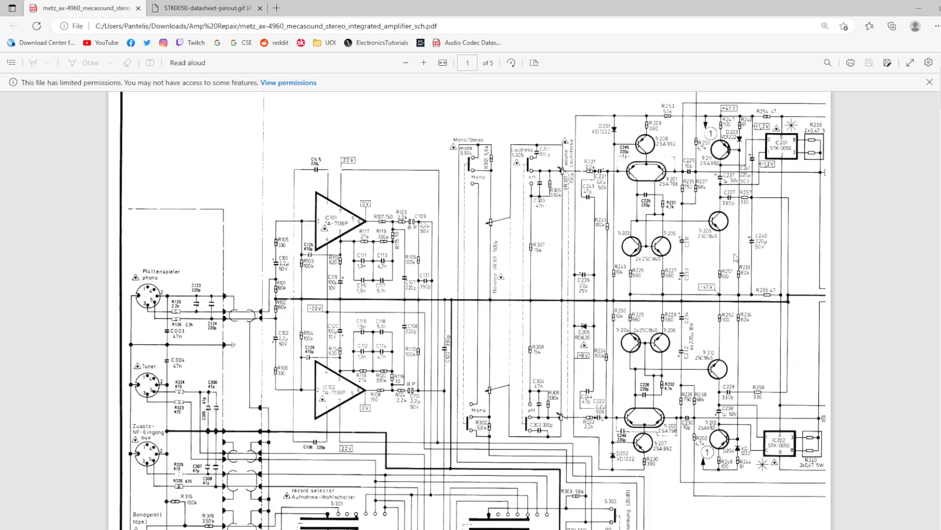
{"action": "mouse_move", "coordinate": [737, 256]}
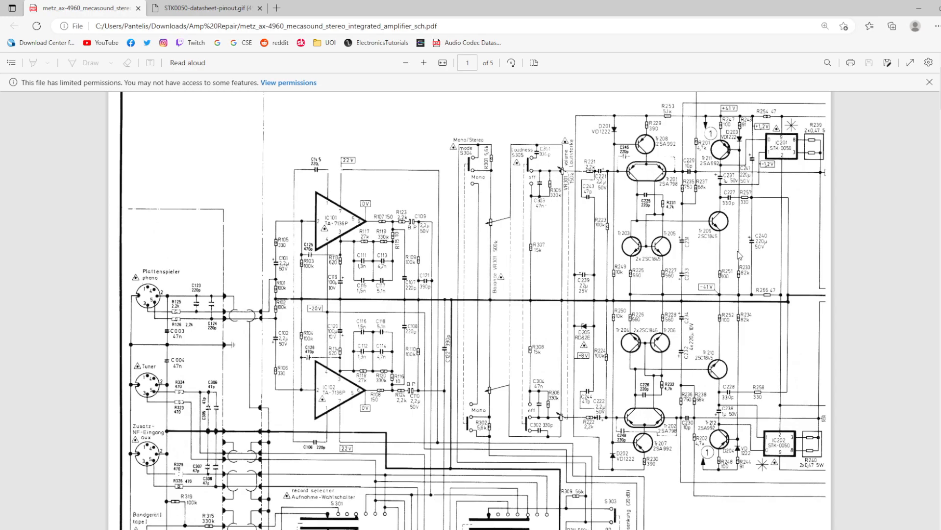
{"action": "mouse_move", "coordinate": [760, 242]}
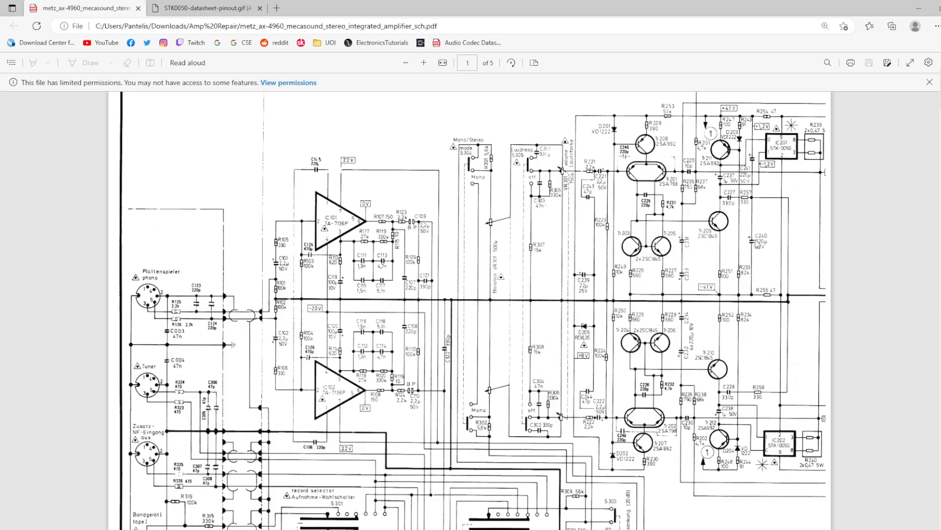
{"action": "mouse_move", "coordinate": [838, 187]}
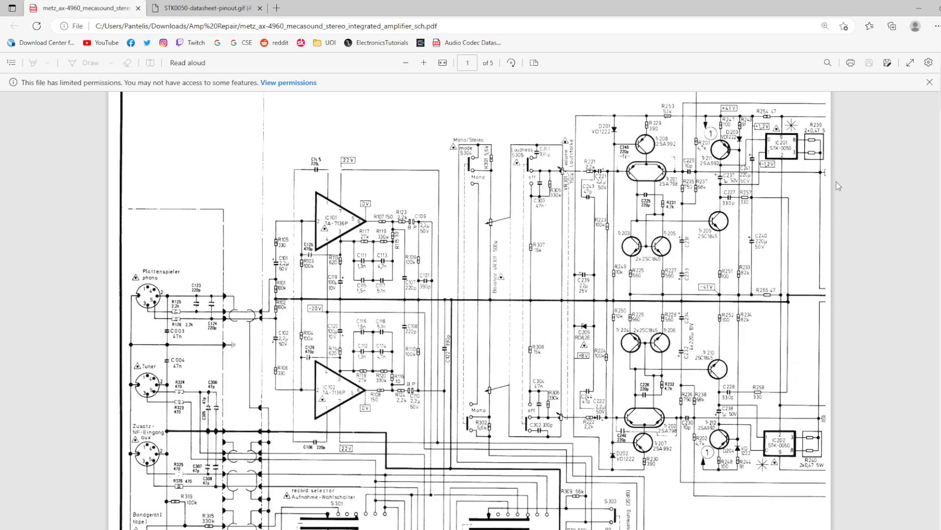
{"action": "mouse_move", "coordinate": [814, 176]}
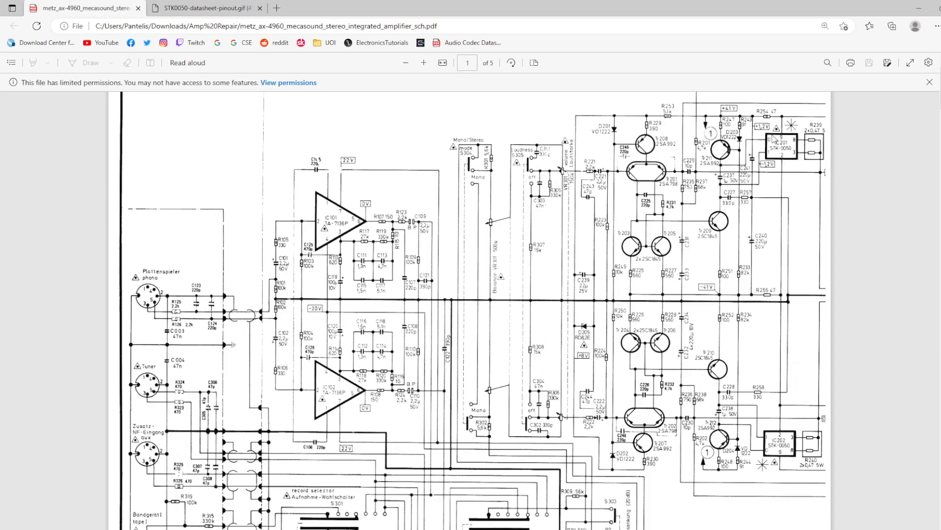
{"action": "mouse_move", "coordinate": [770, 156]}
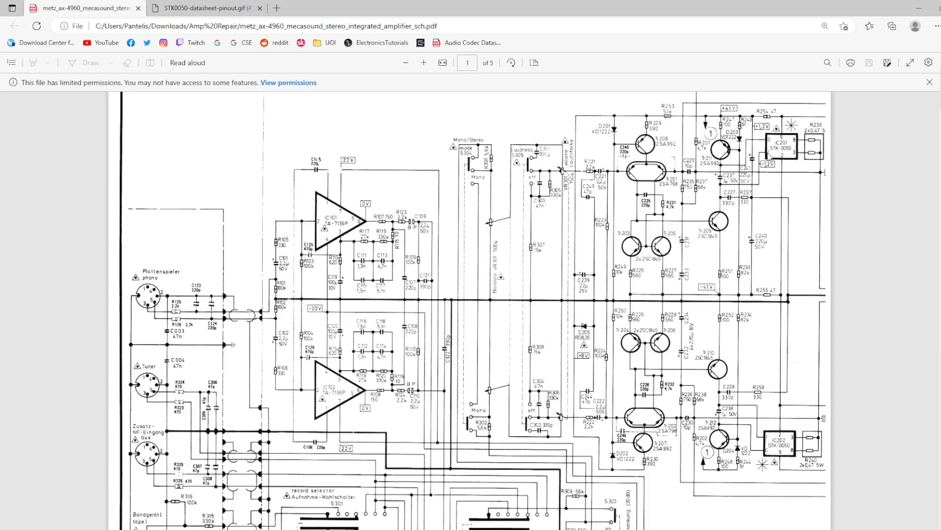
{"action": "left_click", "coordinate": [204, 8]}
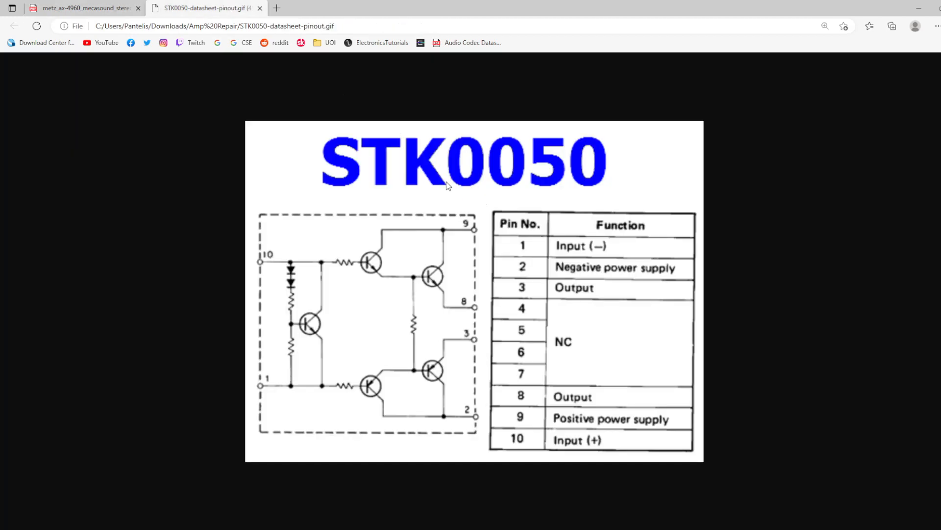
{"action": "left_click", "coordinate": [85, 8]}
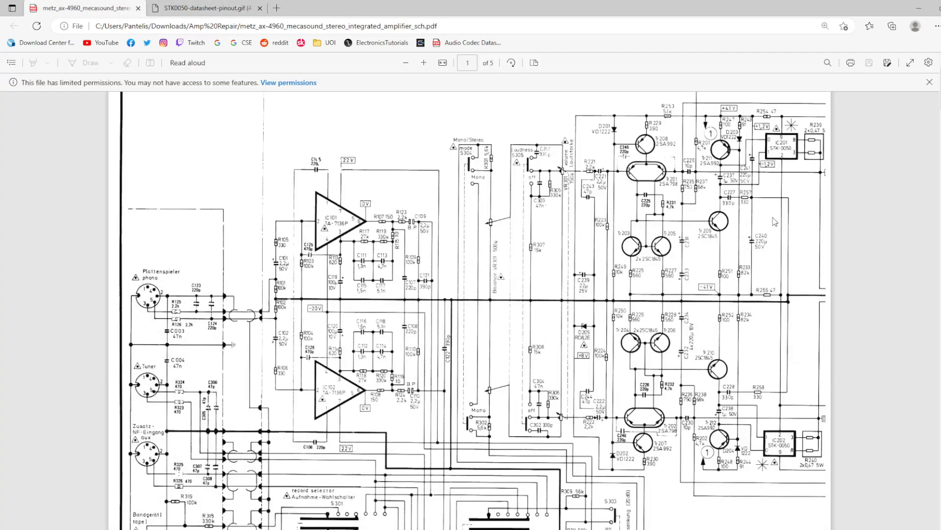
{"action": "mouse_move", "coordinate": [828, 165]}
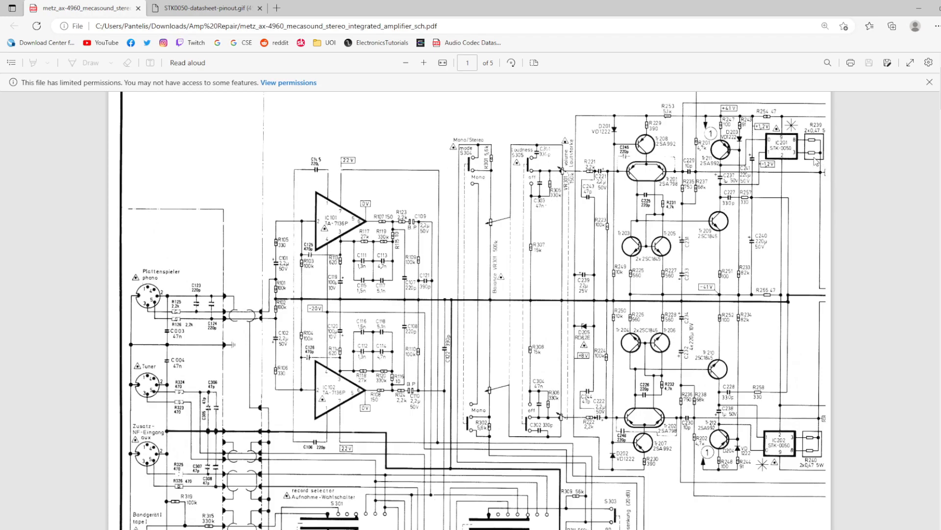
{"action": "mouse_move", "coordinate": [779, 161]}
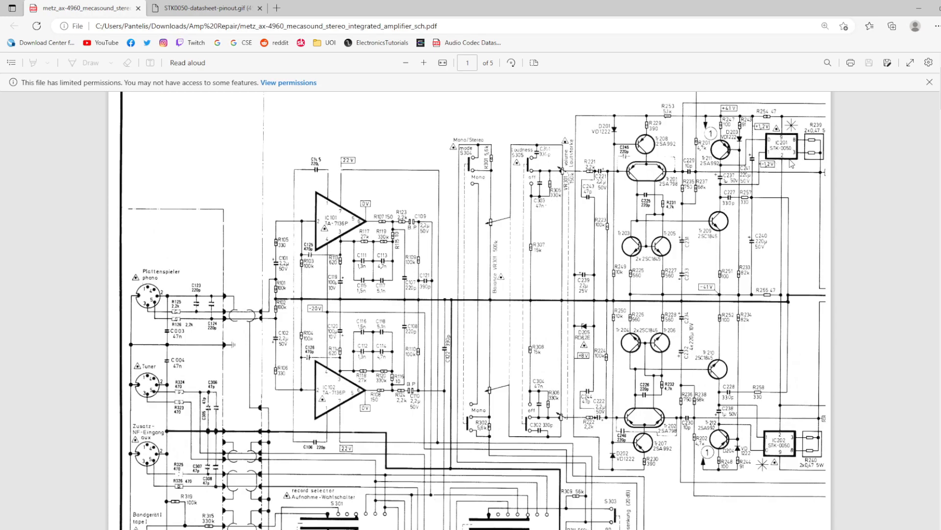
{"action": "mouse_move", "coordinate": [792, 161]}
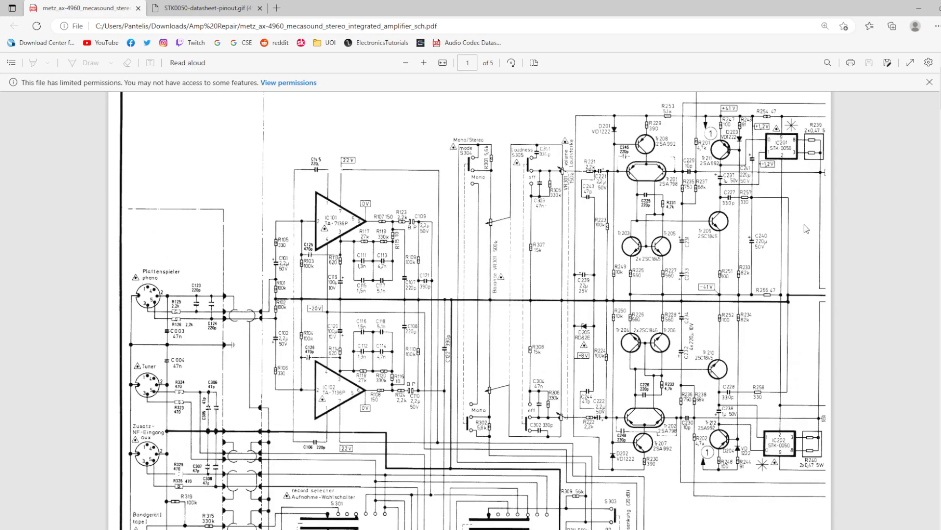
{"action": "mouse_move", "coordinate": [294, 73]}
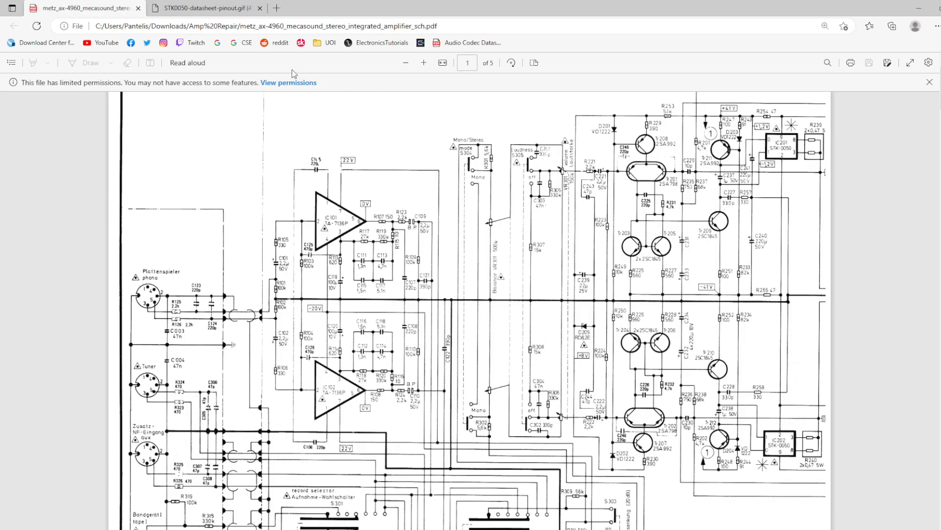